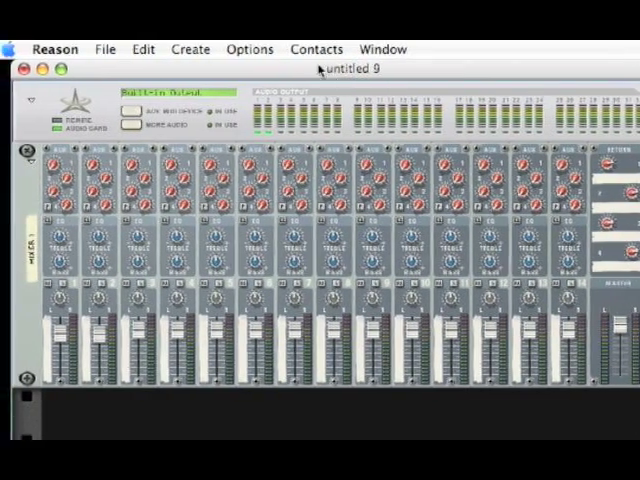
# Add a Thor Polysonic Synthesizer with its Init Patch to the rack below the mixer
pyautogui.click(188, 48)
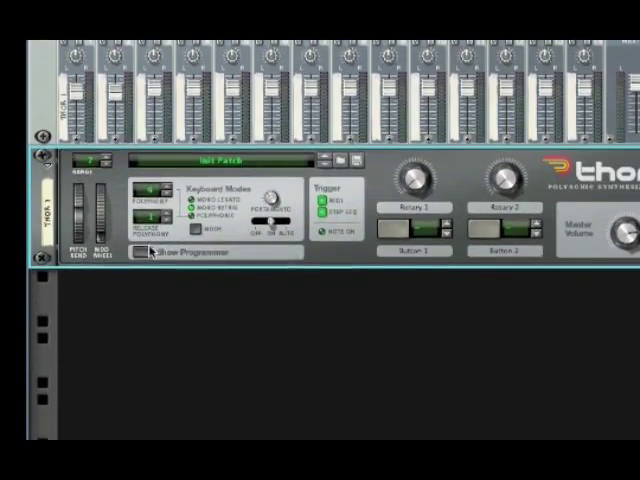
# Show Thor's programmer panel and load an Analog oscillator into Osc 1
pyautogui.click(142, 253)
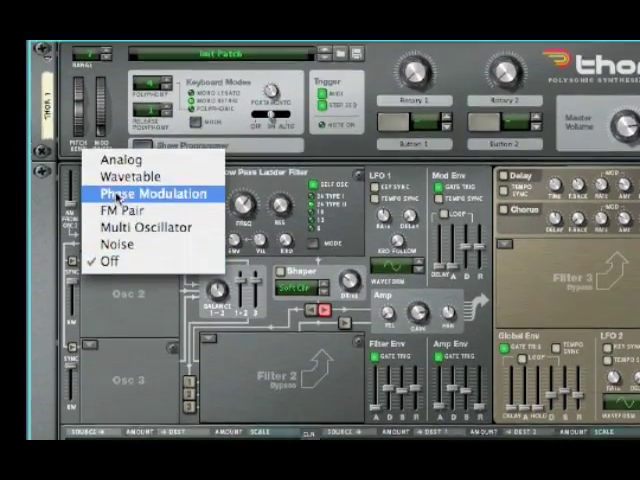
pyautogui.click(122, 166)
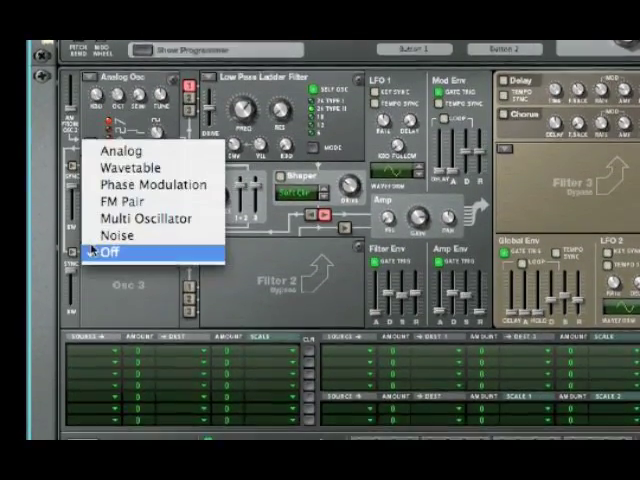
pyautogui.click(125, 153)
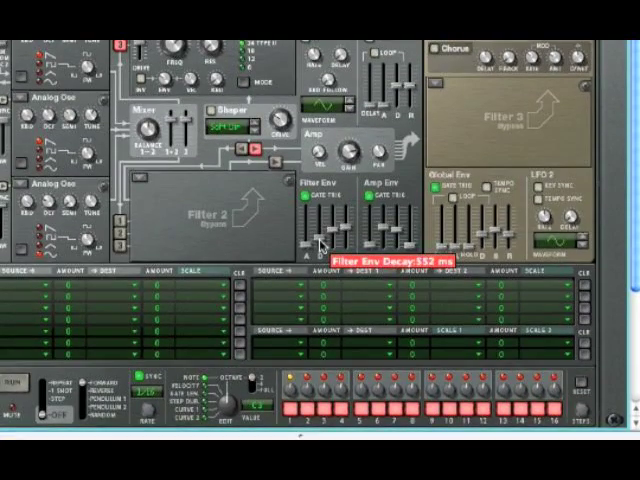
# Raise Thor's Filter Env Decay to about 552 ms
pyautogui.moveTo(320, 215); pyautogui.dragTo(320, 245)
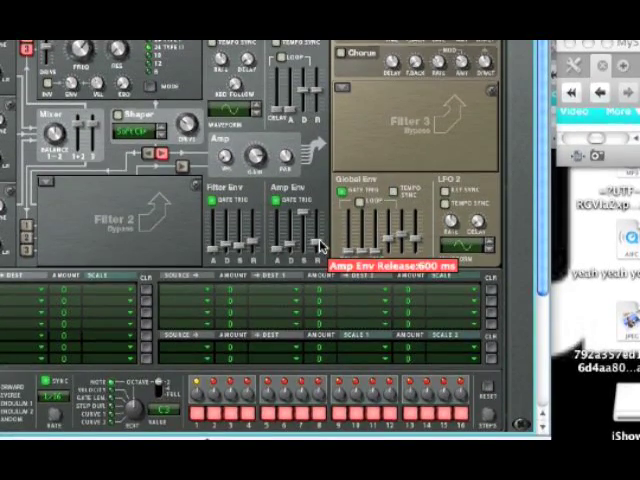
# Set Thor's Amp Env Release to roughly 600 ms
pyautogui.moveTo(299, 230); pyautogui.dragTo(299, 210)
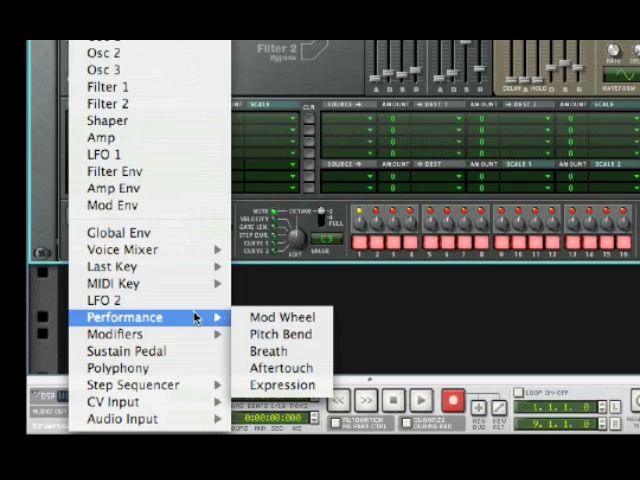
# Route Mod Wheel to Filter 1 Frequency in Thor's mod matrix with amount 66
pyautogui.click(275, 316)
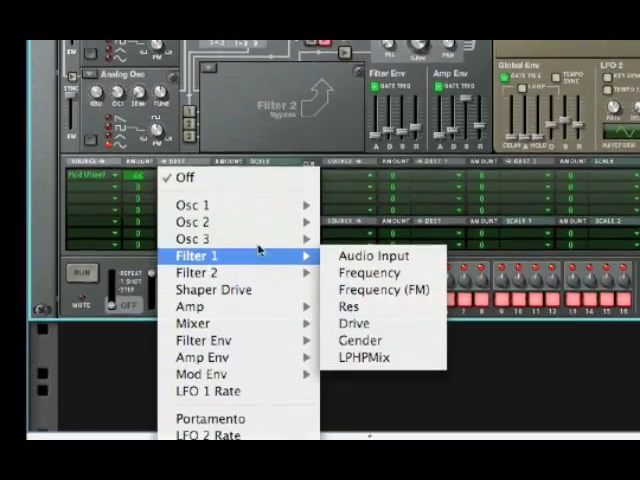
pyautogui.click(368, 271)
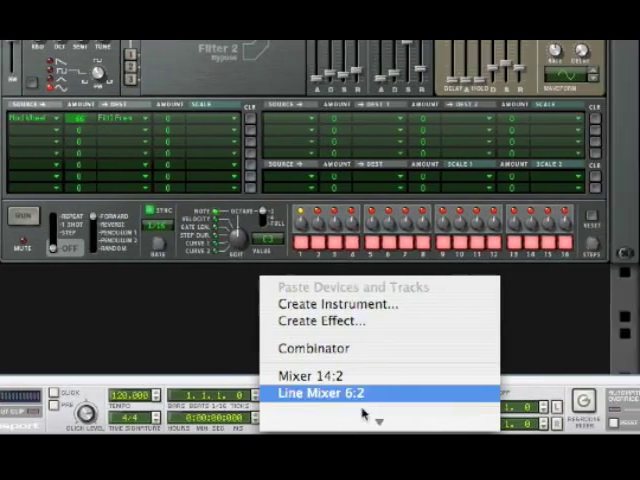
# Insert a BV512 Digital Vocoder into the rack under Thor
pyautogui.click(330, 304)
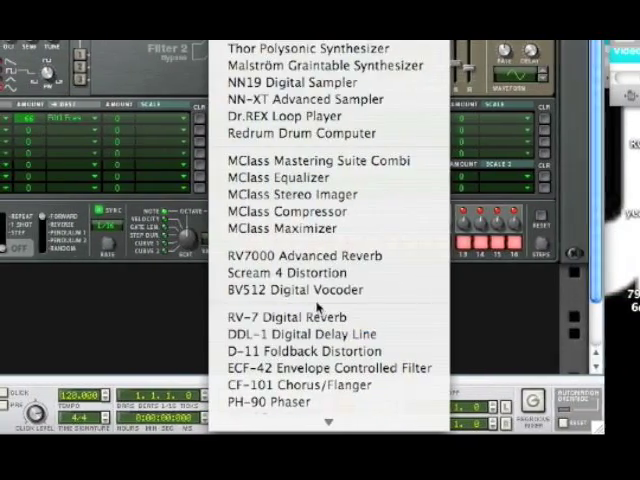
pyautogui.click(296, 290)
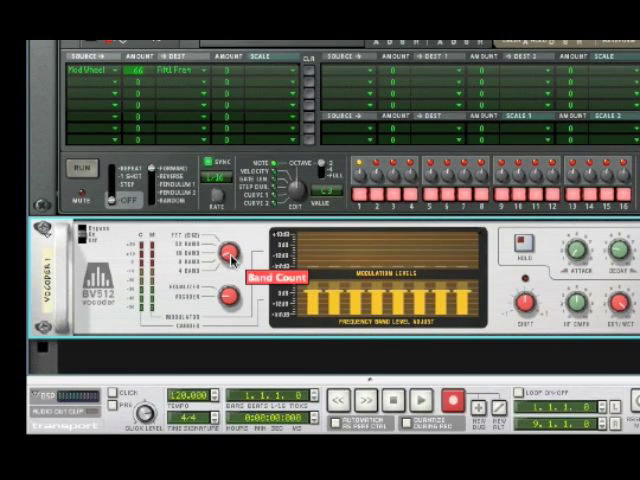
pyautogui.moveTo(222, 297)
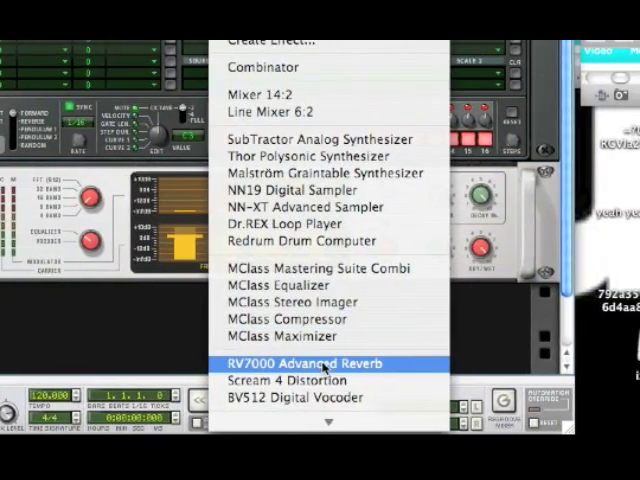
# Add an RV7000 reverb with the ALL Warm Plate patch and set HF Damp to 21
pyautogui.click(305, 363)
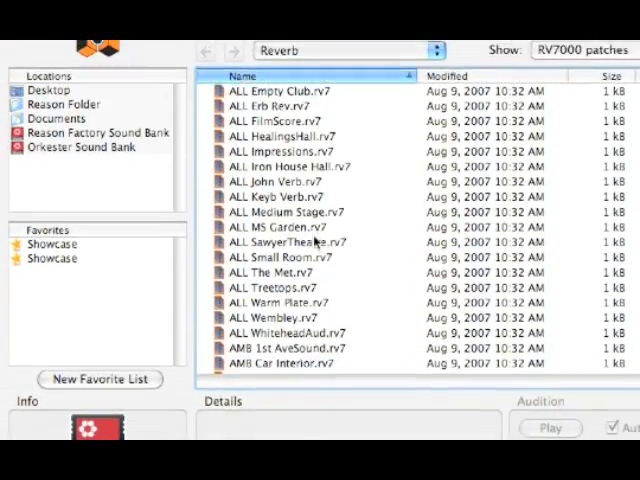
pyautogui.scroll(-3)
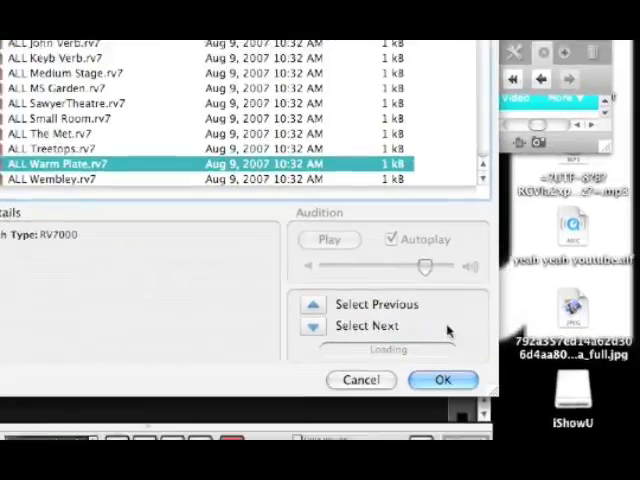
pyautogui.click(444, 380)
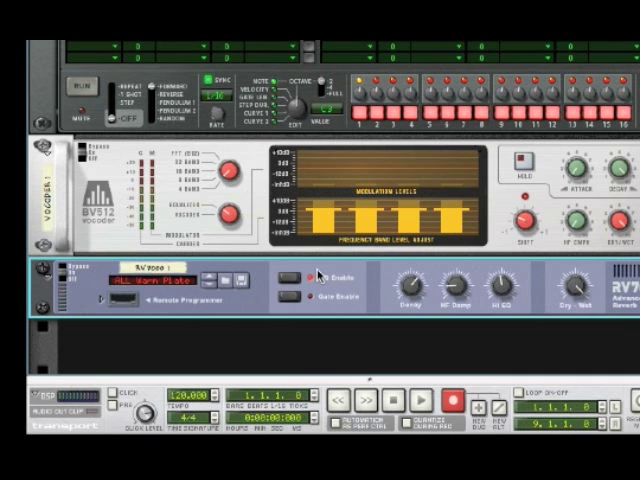
pyautogui.click(285, 283)
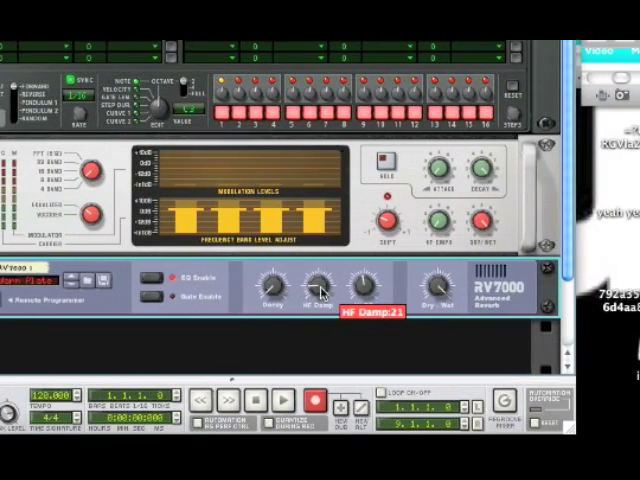
pyautogui.moveTo(320, 290); pyautogui.dragTo(320, 275)
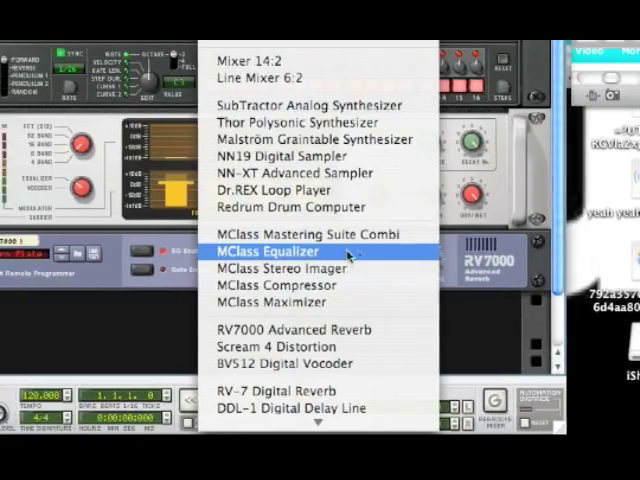
# Add an MClass Equalizer below the RV7000 and set Lo Shelf Gain to 0.0 dB
pyautogui.click(266, 251)
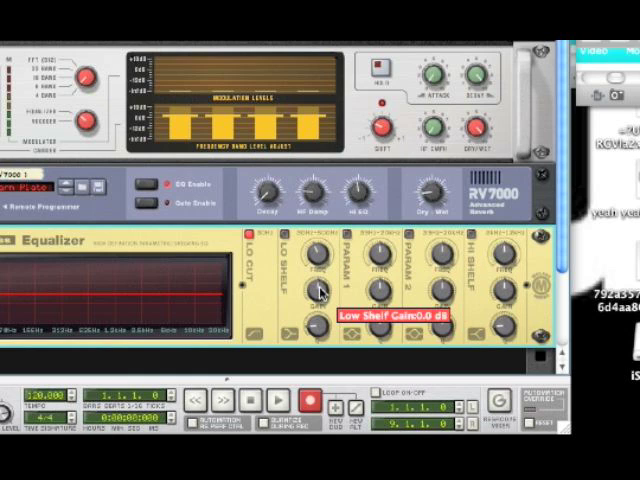
pyautogui.moveTo(320, 290); pyautogui.dragTo(320, 282)
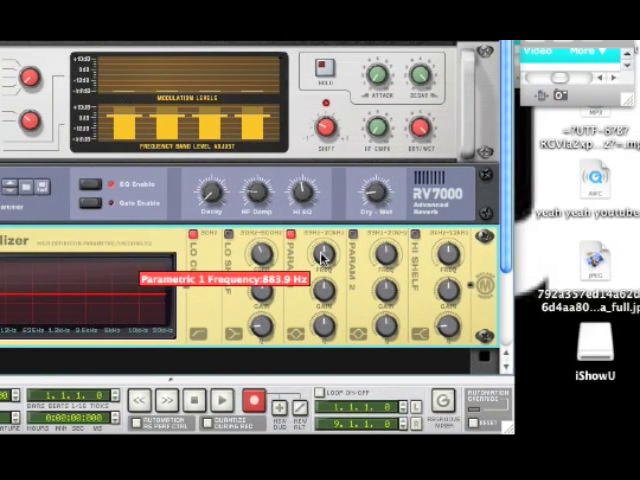
# Tune EQ Parametric 1 to about 884 Hz, +5 dB gain and Q 4.9
pyautogui.moveTo(325, 255); pyautogui.dragTo(325, 235)
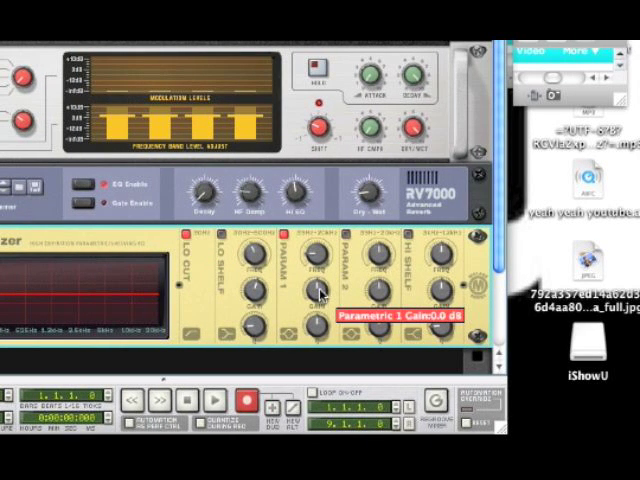
pyautogui.moveTo(321, 290); pyautogui.dragTo(323, 283)
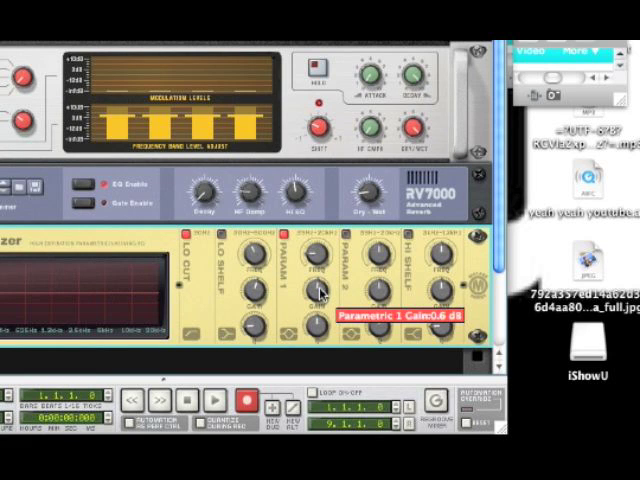
pyautogui.moveTo(320, 290); pyautogui.dragTo(320, 270)
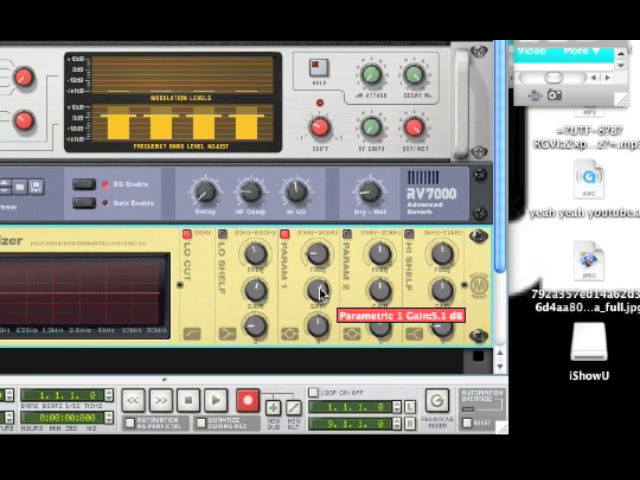
pyautogui.moveTo(320, 280); pyautogui.dragTo(320, 295)
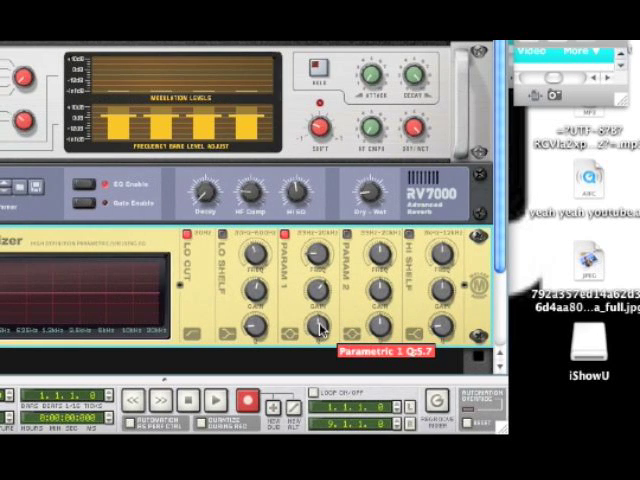
pyautogui.moveTo(318, 320); pyautogui.dragTo(318, 300)
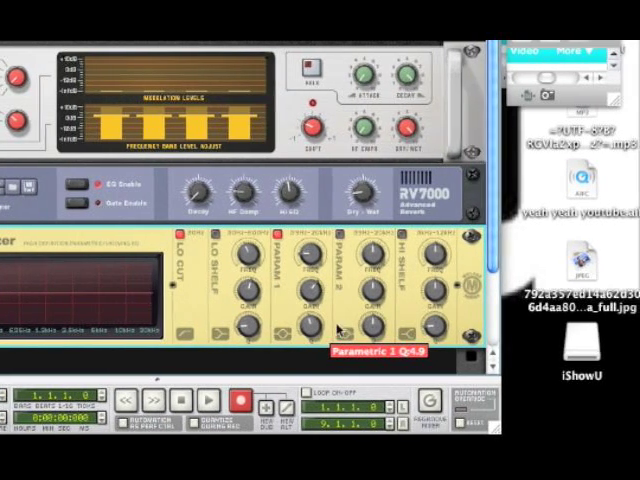
# Add an MClass Maximizer under the equalizer with Input Gain raised to 5.2 dB
pyautogui.rightClick(155, 300)
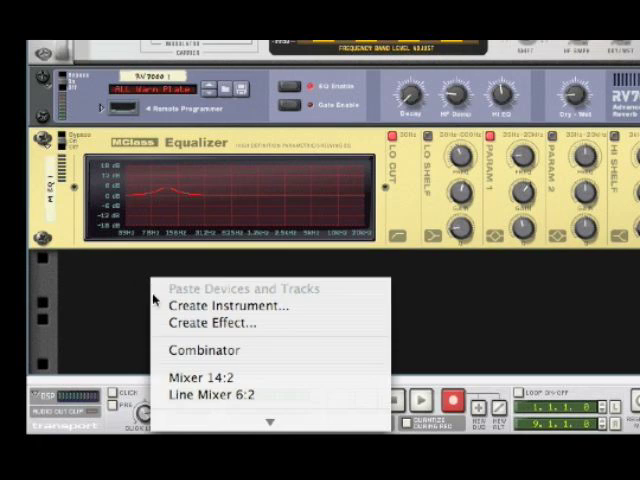
pyautogui.click(218, 323)
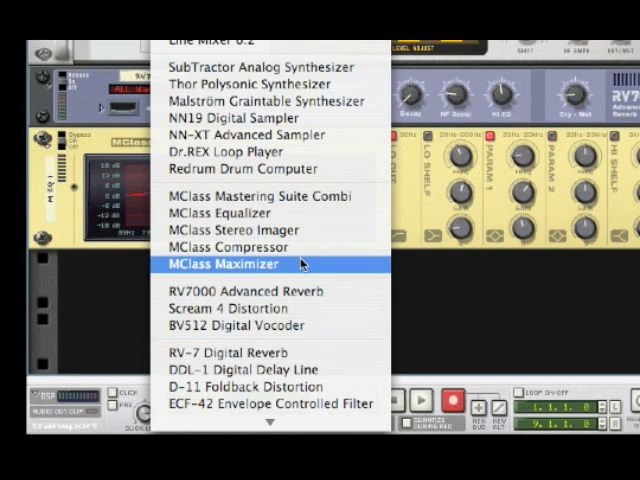
pyautogui.click(222, 263)
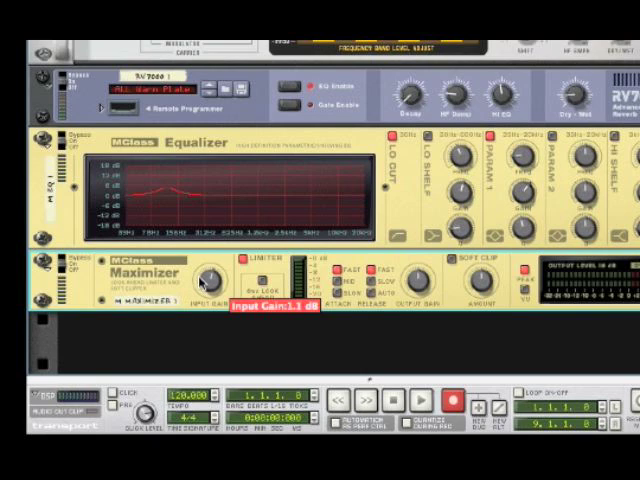
pyautogui.moveTo(205, 283); pyautogui.dragTo(205, 265)
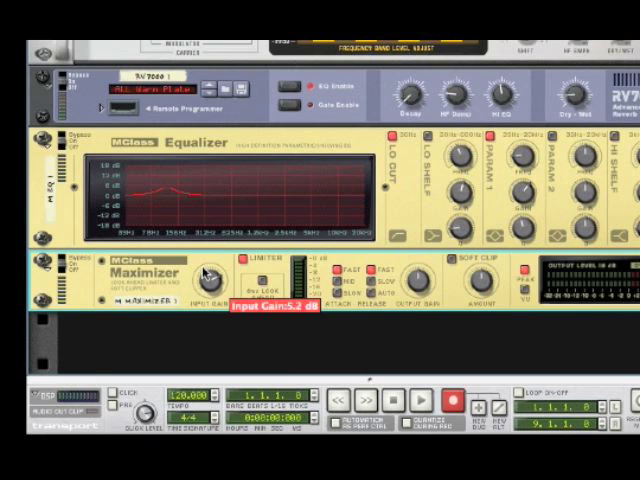
pyautogui.moveTo(198, 280); pyautogui.dragTo(200, 272)
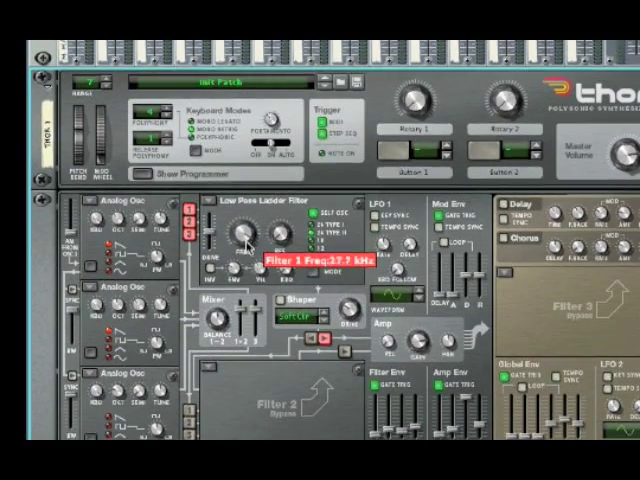
# Open Thor's Low Pass Ladder Filter cutoff from about 17.7 kHz to 21.6 kHz
pyautogui.moveTo(248, 235); pyautogui.dragTo(248, 215)
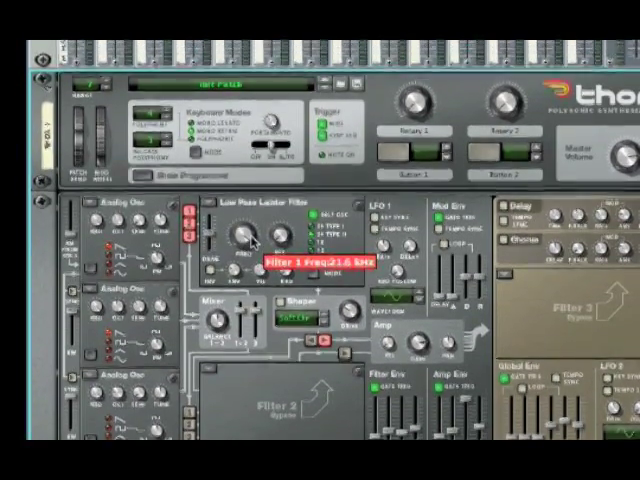